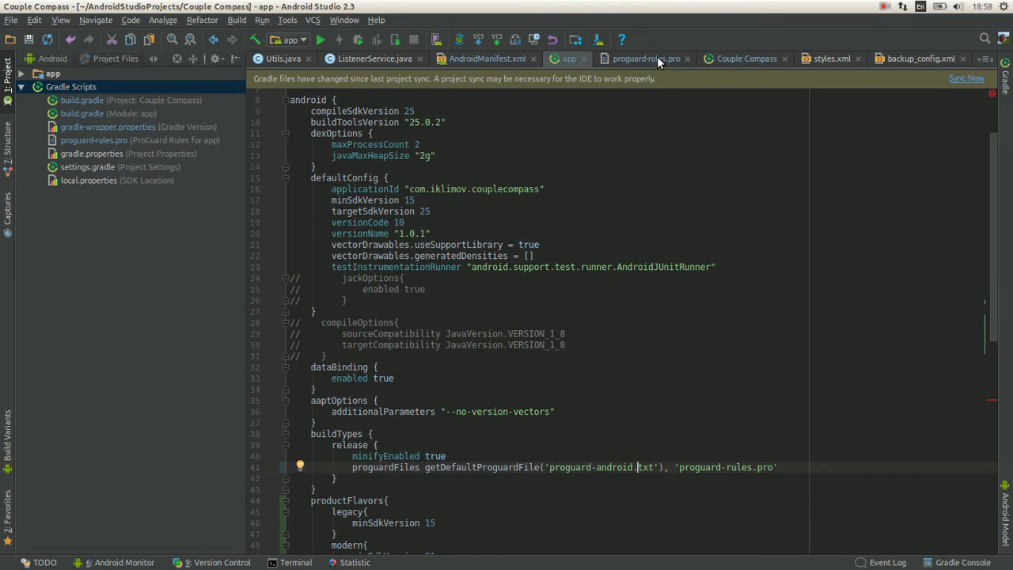
{"action": "mouse_move", "coordinate": [427, 433]}
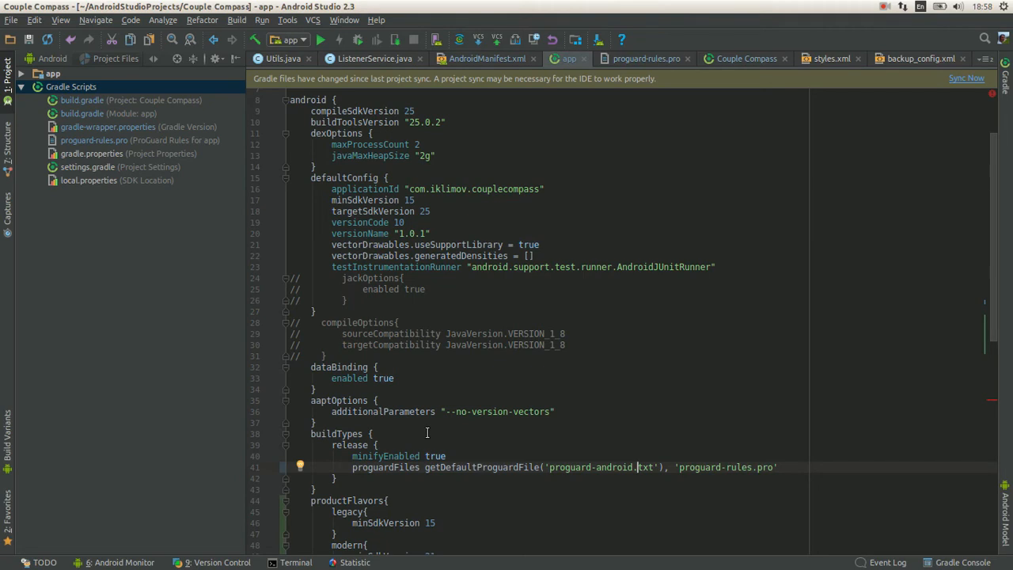
{"action": "mouse_move", "coordinate": [554, 155]}
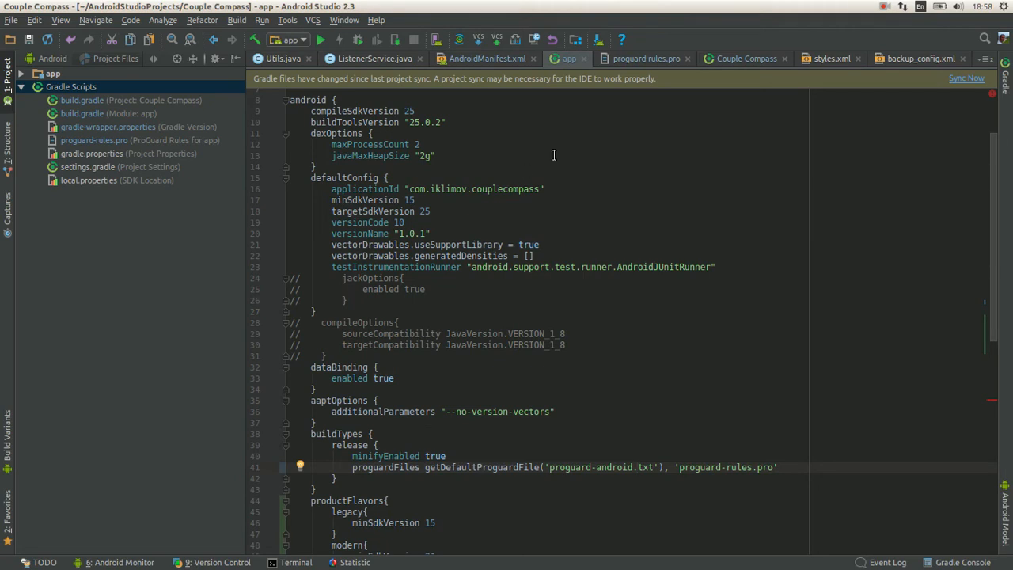
{"action": "mouse_move", "coordinate": [646, 57]}
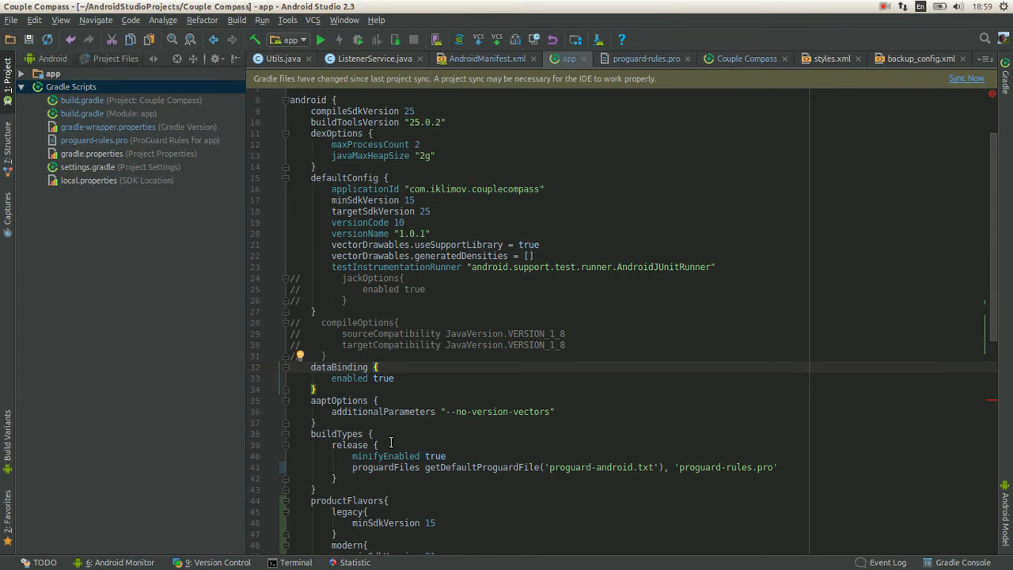
Browse into the Android SDK tools/proguard folder listing proguard-android.txt and proguard-android-optimize.txt
{"action": "double_click", "coordinate": [386, 456]}
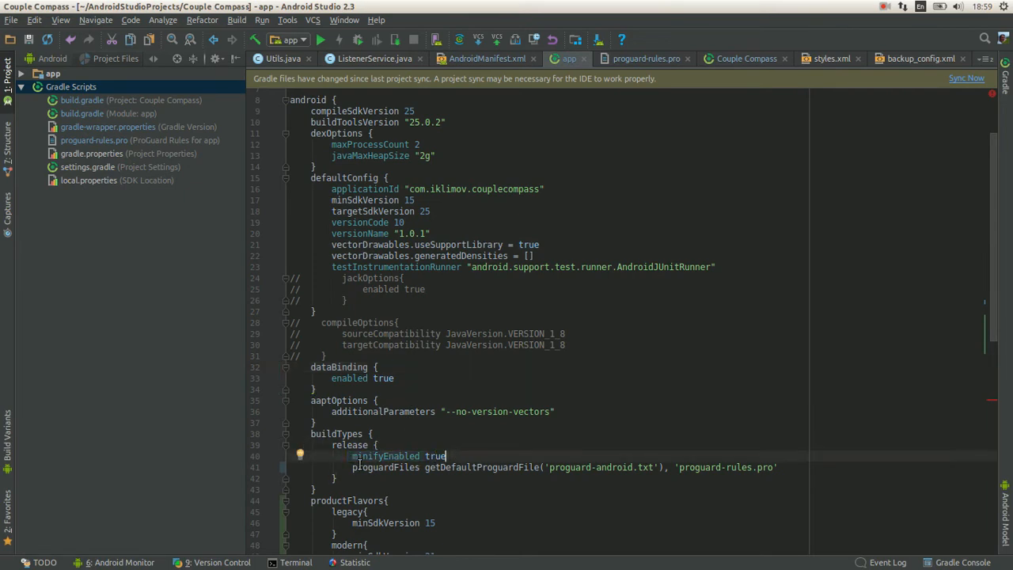
{"action": "scroll", "scroll_direction": "down", "scroll_amount": 3}
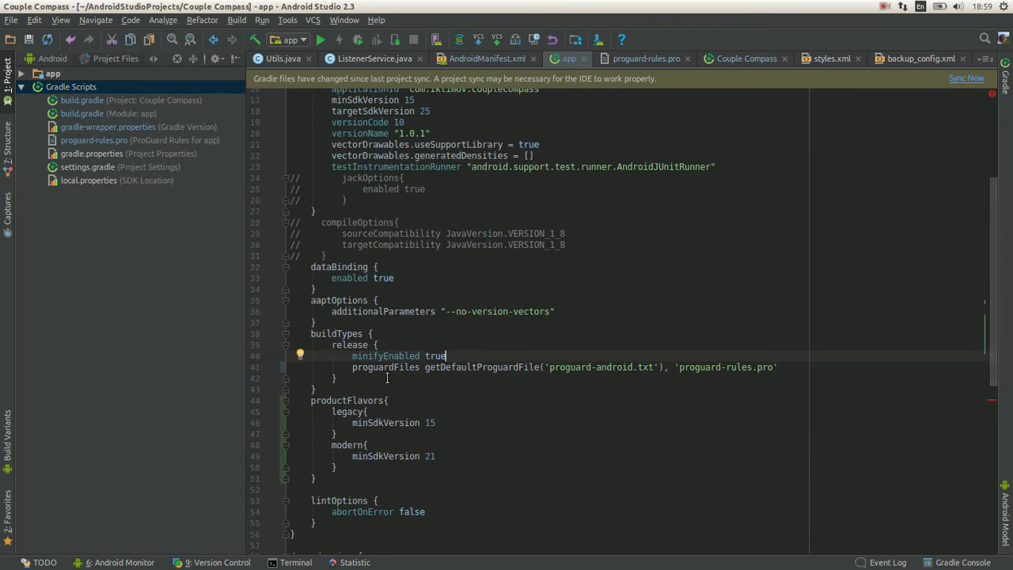
{"action": "mouse_move", "coordinate": [426, 371]}
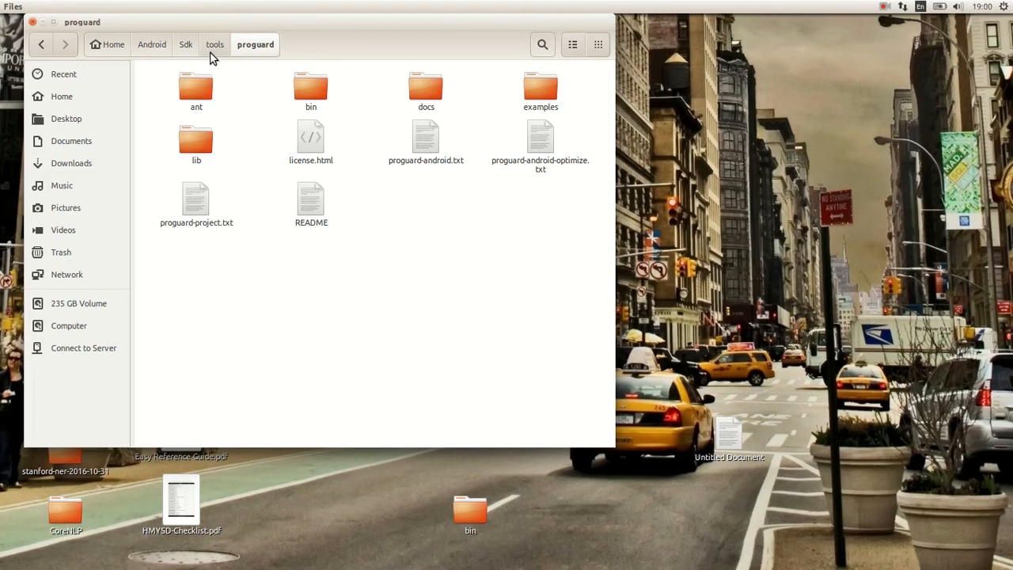
{"action": "double_click", "coordinate": [426, 141]}
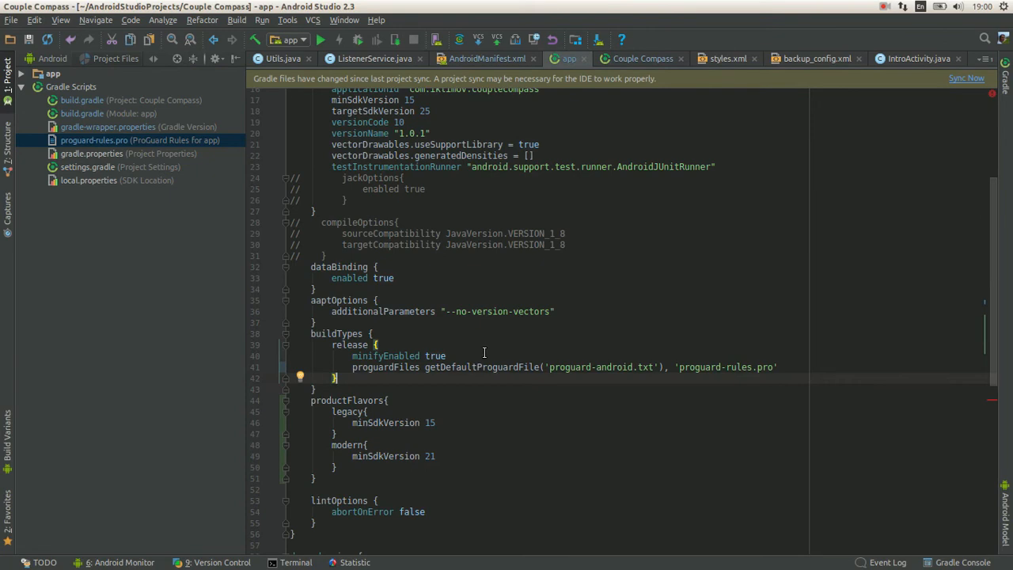
{"action": "mouse_move", "coordinate": [471, 352]}
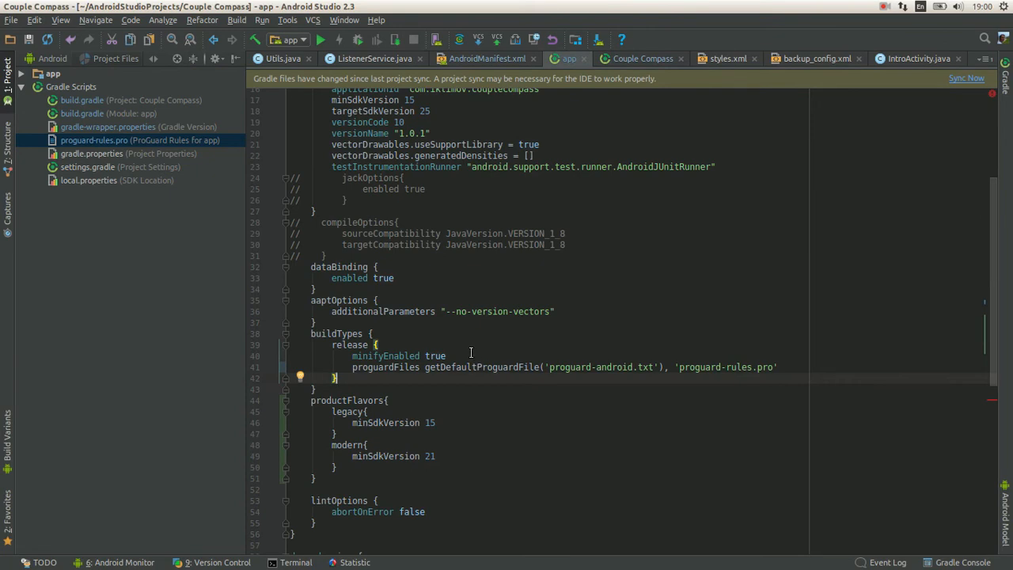
{"action": "mouse_move", "coordinate": [589, 307]}
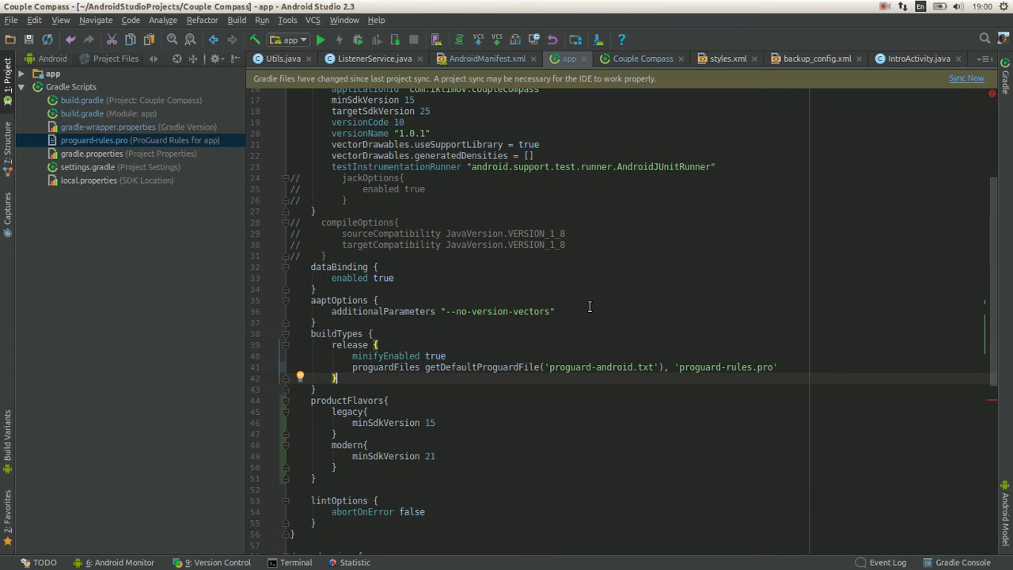
{"action": "mouse_move", "coordinate": [595, 275]}
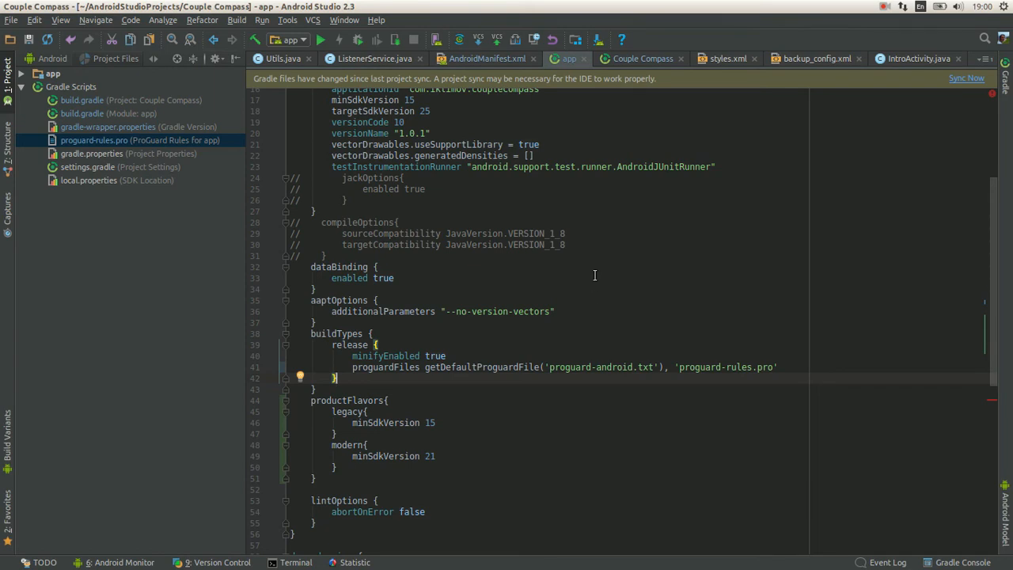
{"action": "mouse_move", "coordinate": [742, 107]}
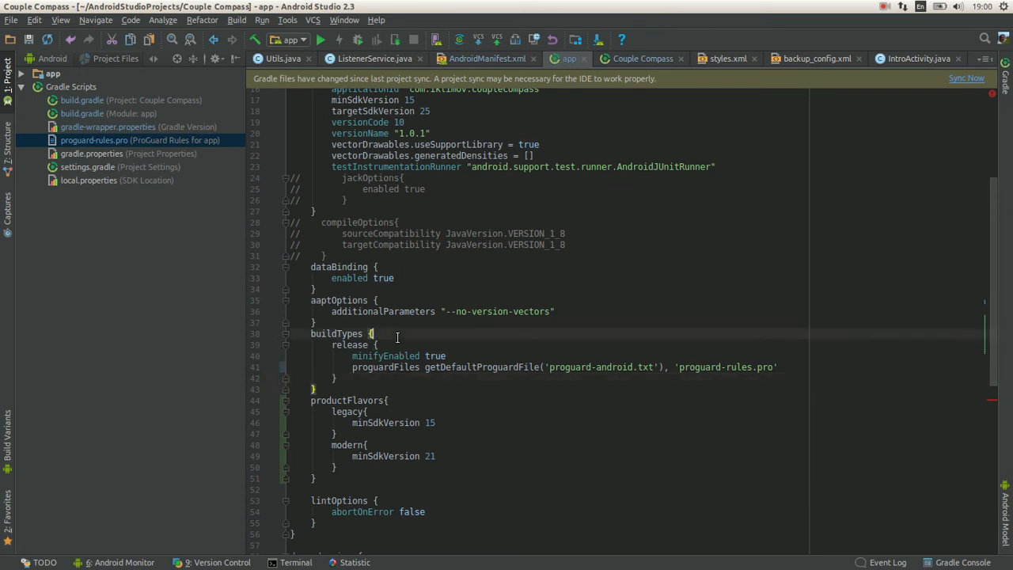
Point the release proguardFiles line at proguard-android-optimize.txt alongside proguard-rules.pro
{"action": "left_click", "coordinate": [402, 346]}
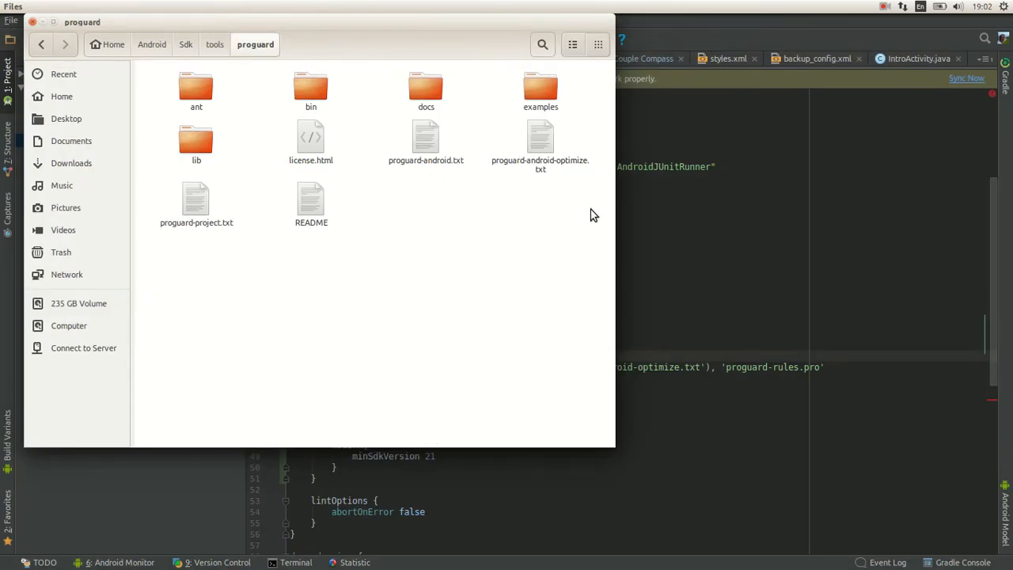
{"action": "mouse_move", "coordinate": [714, 263]}
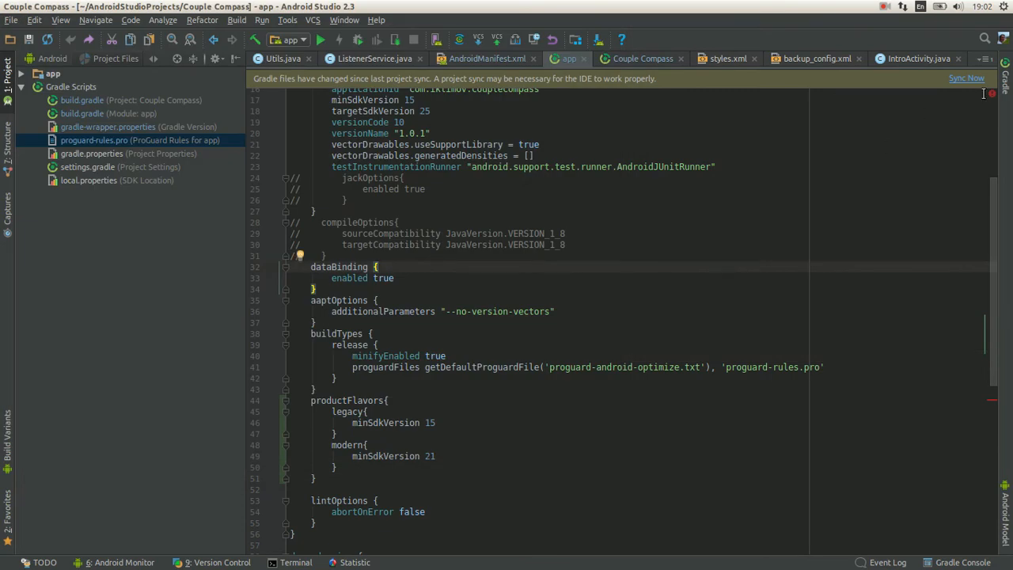
{"action": "mouse_move", "coordinate": [266, 145]}
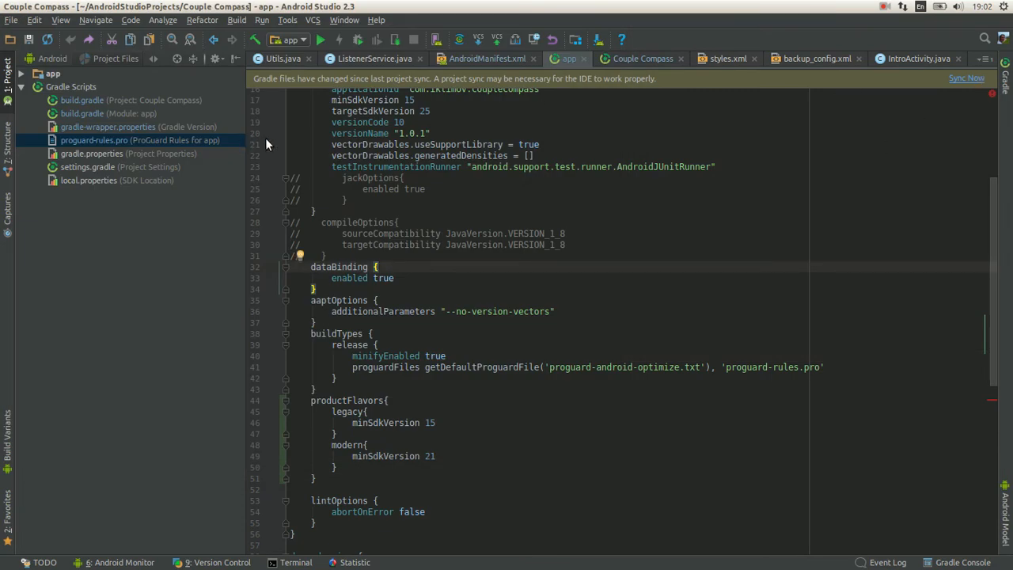
Review the release buildType in app build.gradle with minifyEnabled and proguard-android-optimize.txt
{"action": "scroll", "scroll_direction": "up", "scroll_amount": 3}
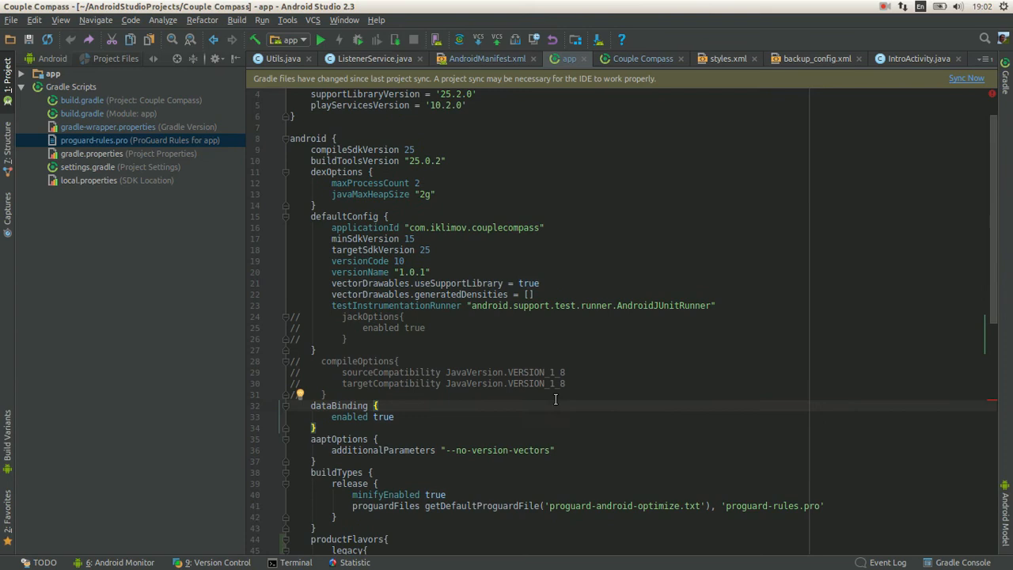
{"action": "scroll", "scroll_direction": "down", "scroll_amount": 3}
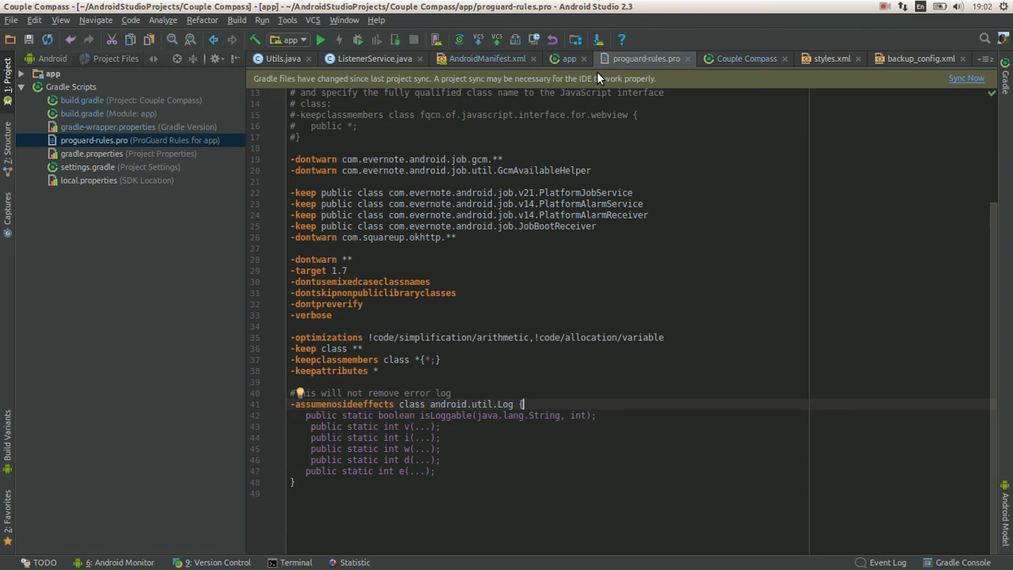
{"action": "mouse_move", "coordinate": [532, 379]}
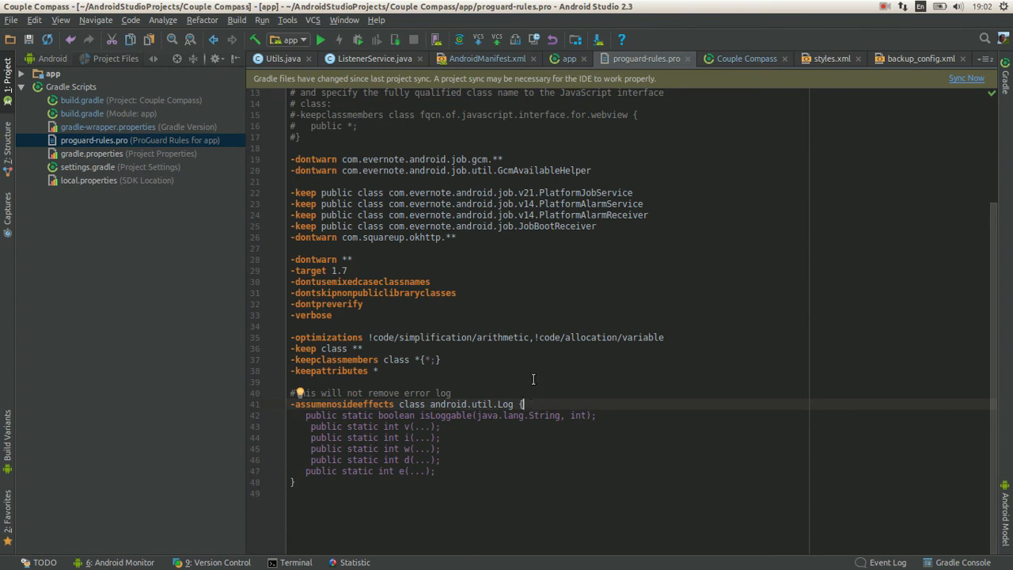
{"action": "left_click", "coordinate": [570, 57]}
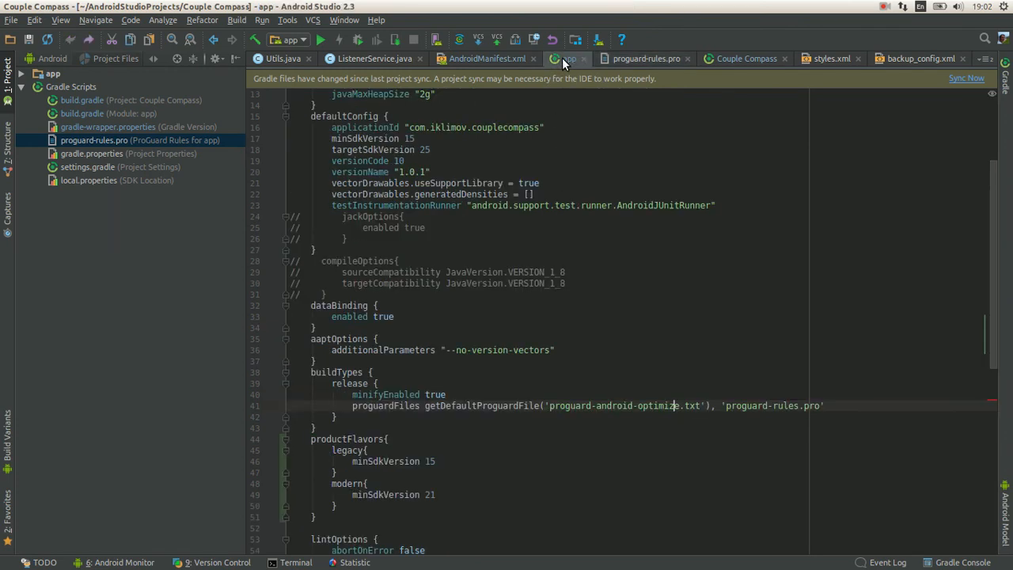
{"action": "scroll", "scroll_direction": "down", "scroll_amount": 3}
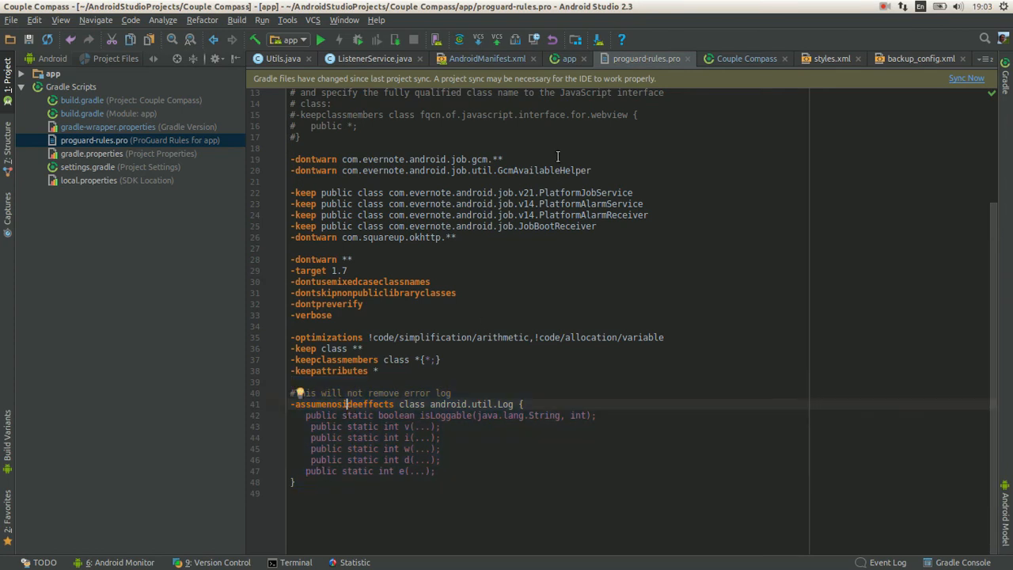
Recheck the proguardFiles line with proguard-rules.pro, then move over to the web browser
{"action": "left_click", "coordinate": [569, 57]}
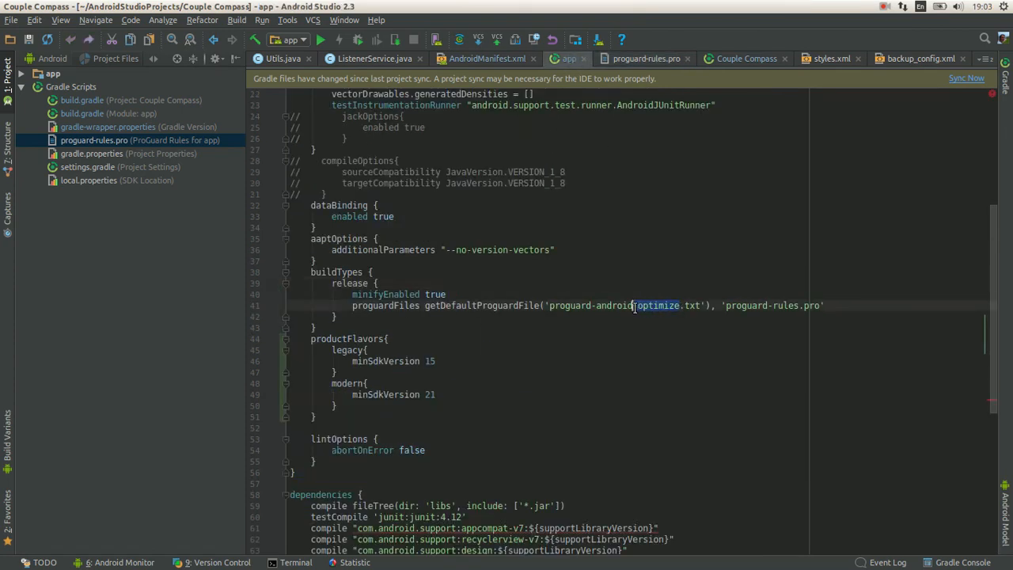
{"action": "left_click", "coordinate": [238, 19]}
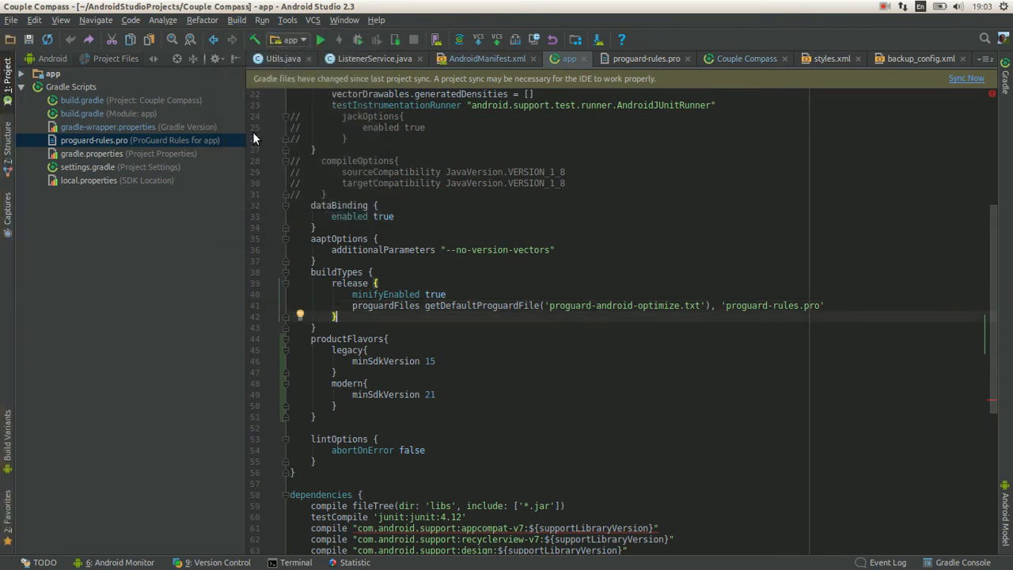
{"action": "scroll", "scroll_direction": "up", "scroll_amount": 3}
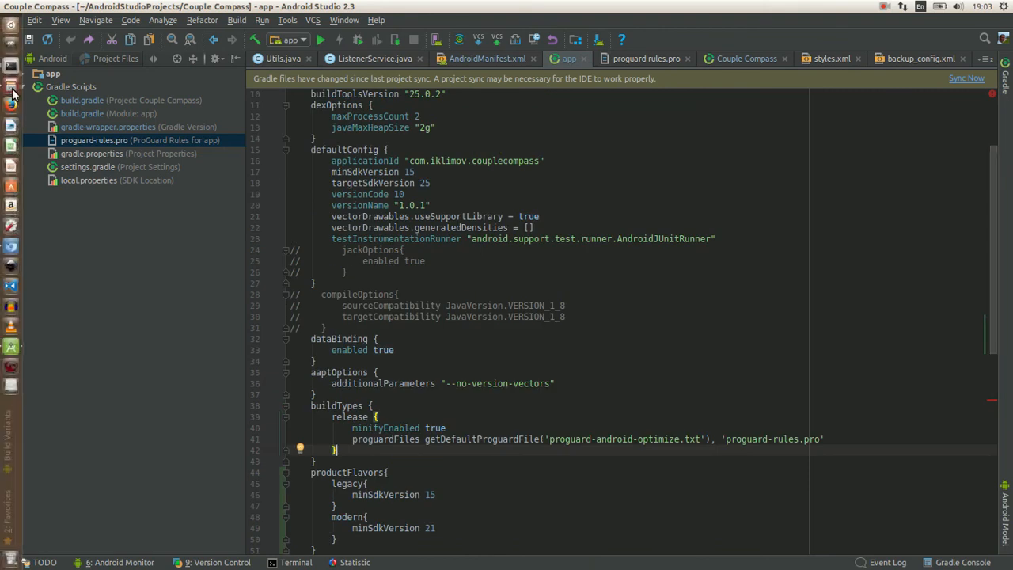
{"action": "left_click", "coordinate": [11, 67]}
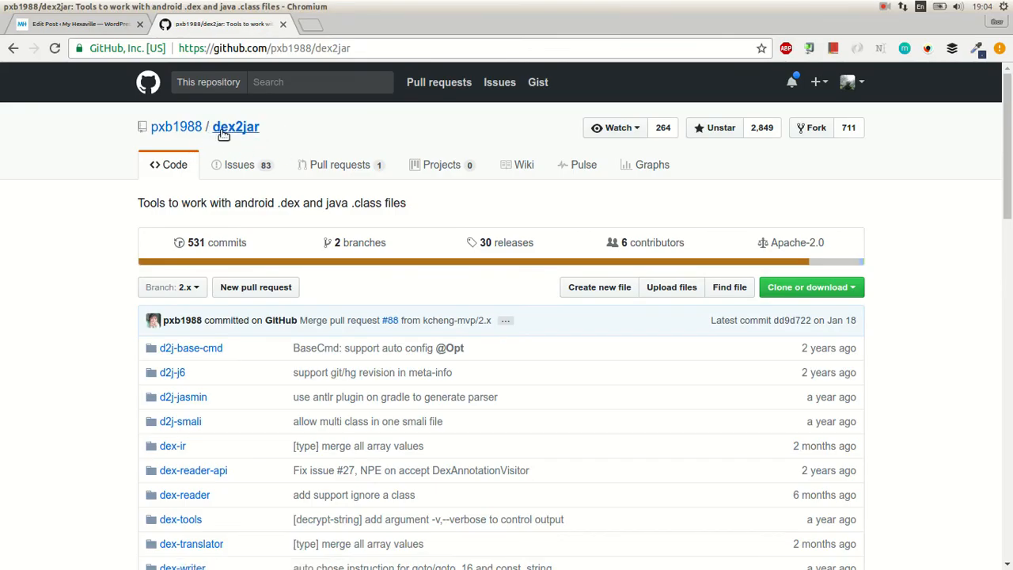
Scroll the dex2jar GitHub page down to its README and mirror table
{"action": "scroll", "scroll_direction": "down", "scroll_amount": 3}
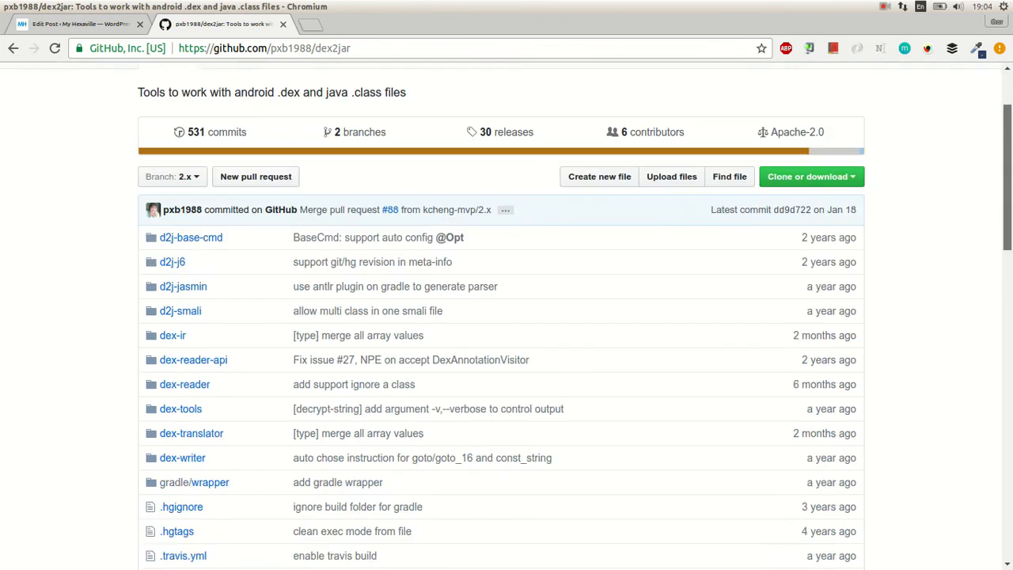
{"action": "scroll", "scroll_direction": "down", "scroll_amount": 3}
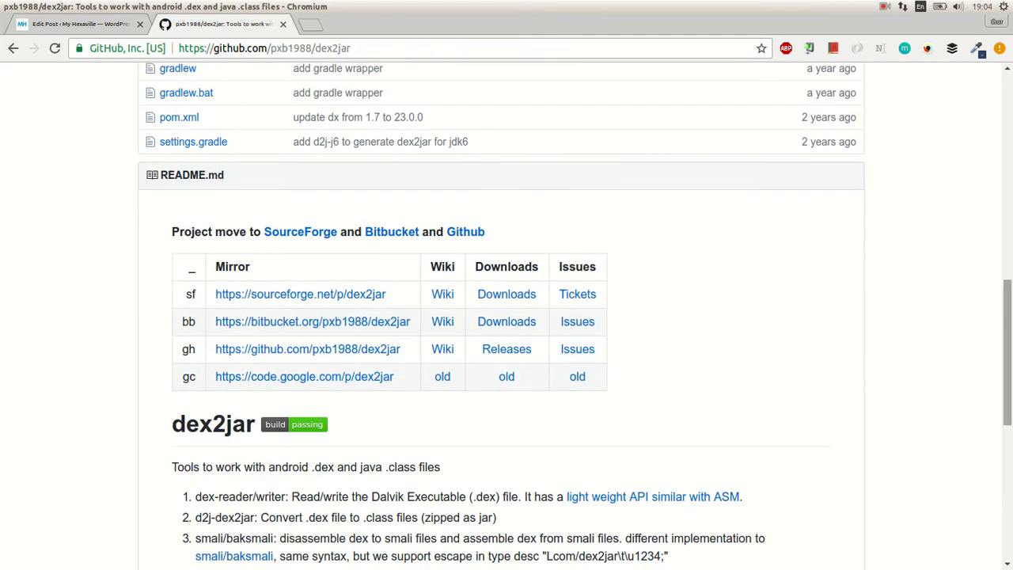
{"action": "mouse_move", "coordinate": [506, 293]}
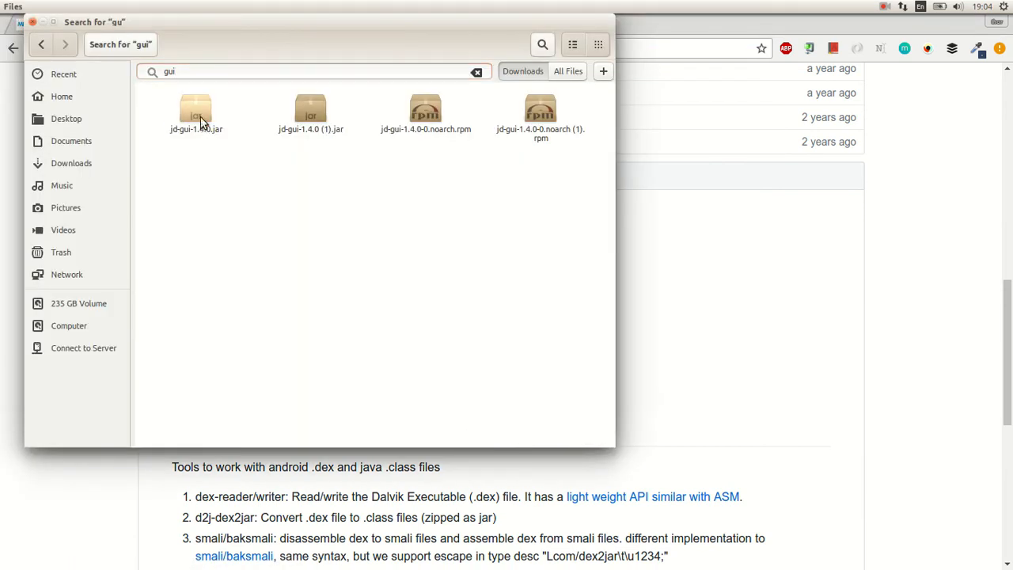
{"action": "mouse_move", "coordinate": [364, 116]}
{"action": "type", "text": "jd-"}
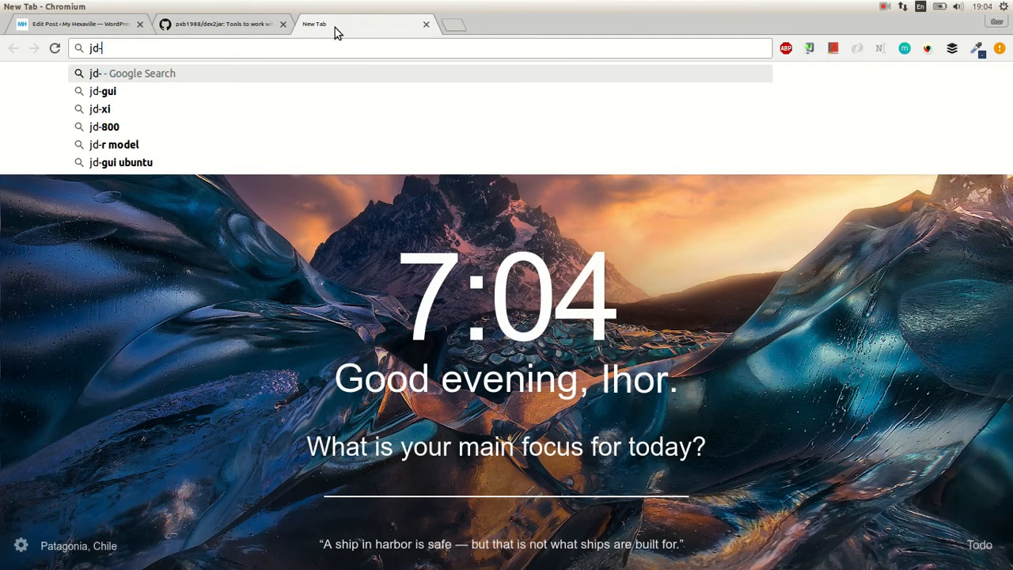
Search Google for jd-gui and open the java-decompiler/jd-gui GitHub result
{"action": "left_click", "coordinate": [101, 90]}
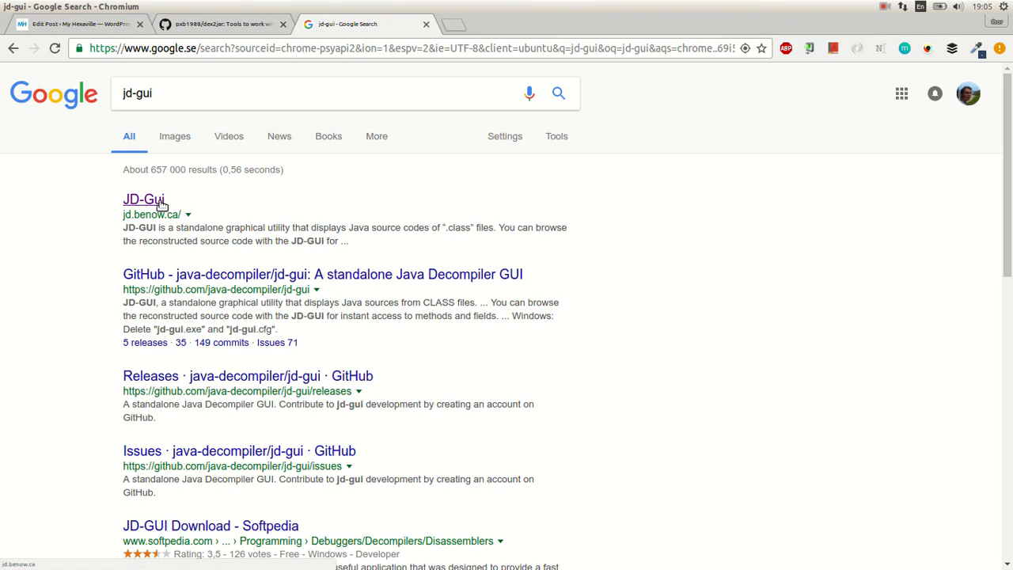
{"action": "left_click", "coordinate": [323, 274]}
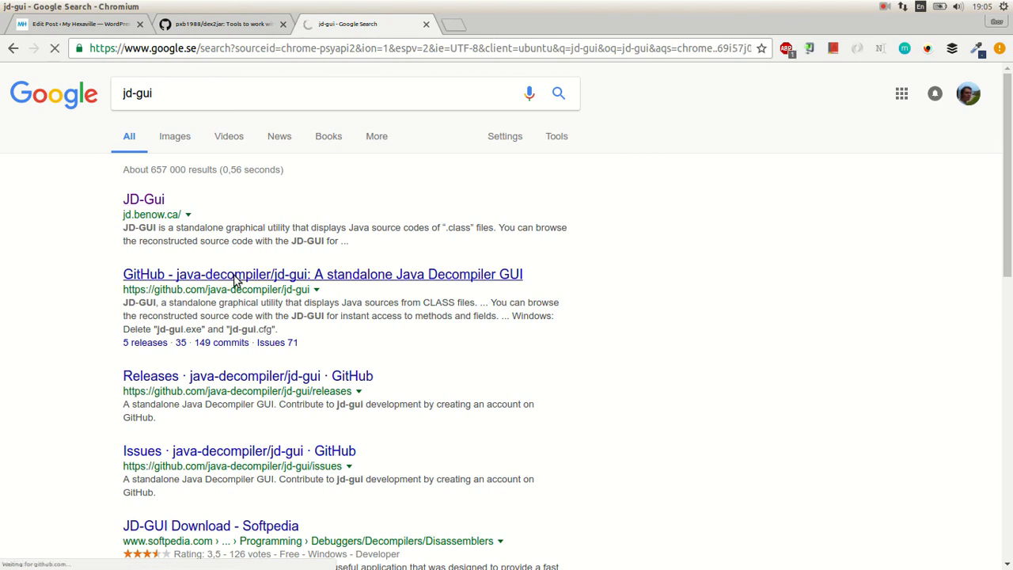
{"action": "left_click", "coordinate": [323, 274]}
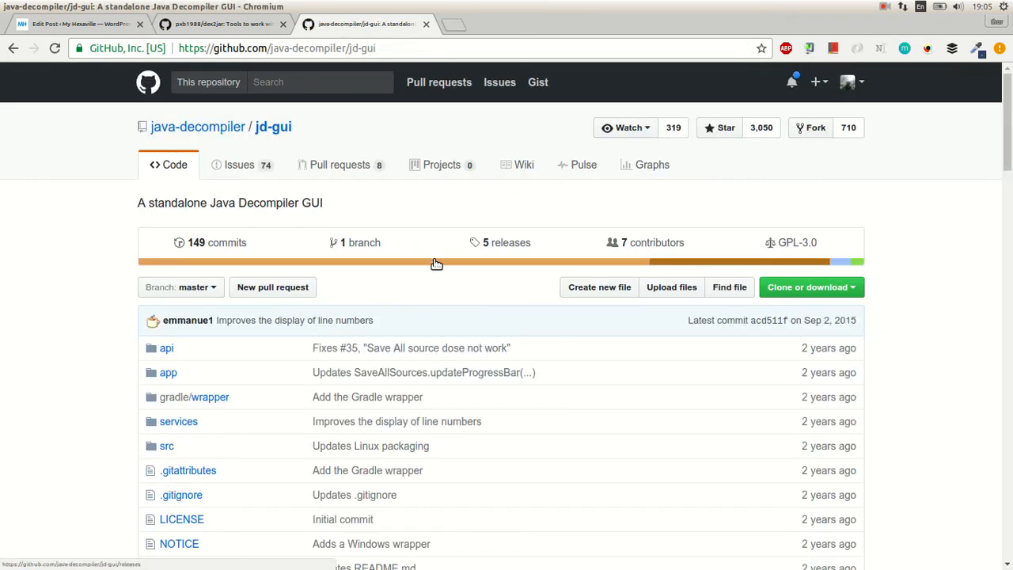
Scroll the jd-gui repository page down to its README screenshot
{"action": "scroll", "scroll_direction": "down", "scroll_amount": 3}
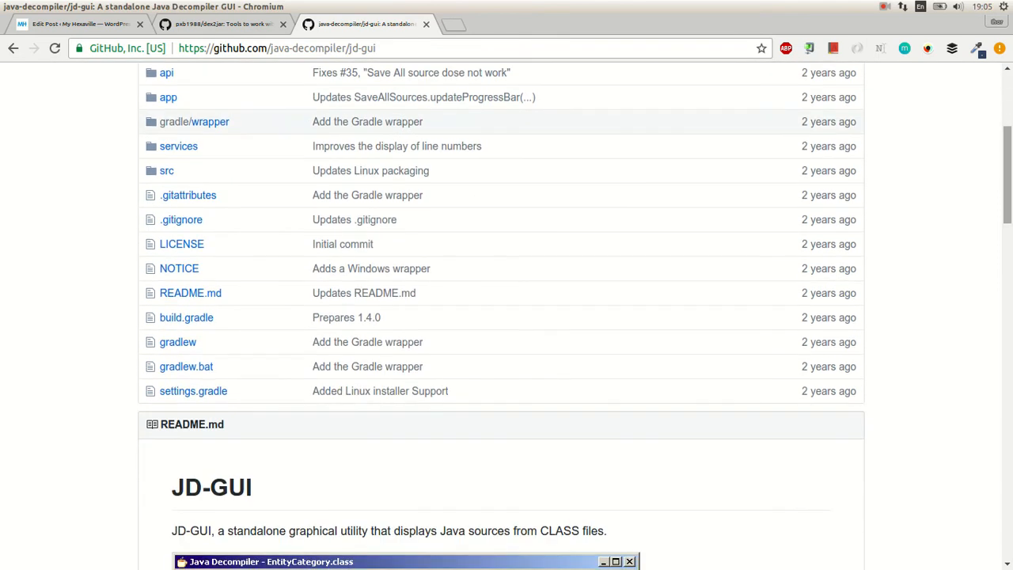
{"action": "scroll", "scroll_direction": "down", "scroll_amount": 3}
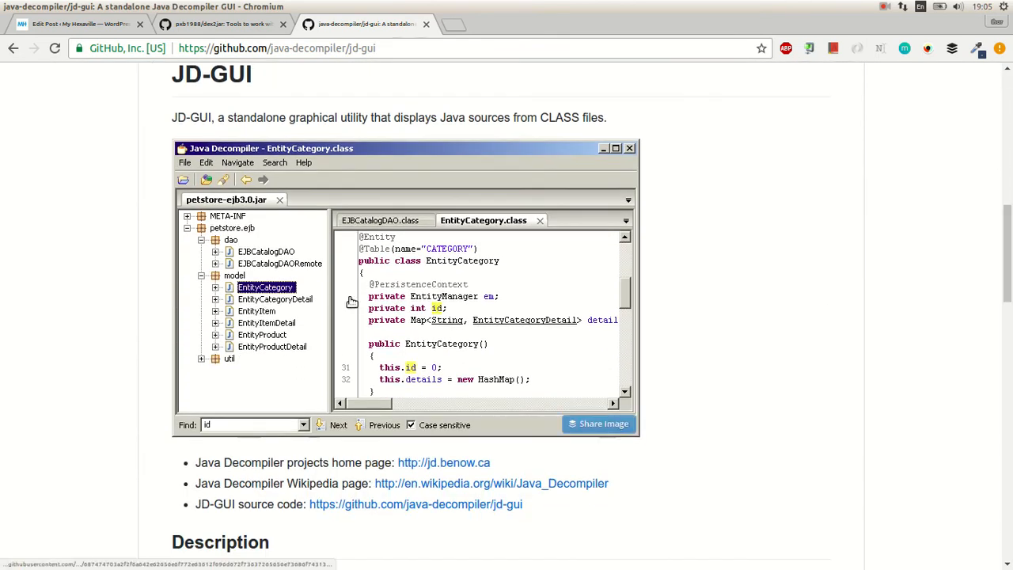
{"action": "scroll", "scroll_direction": "down", "scroll_amount": 3}
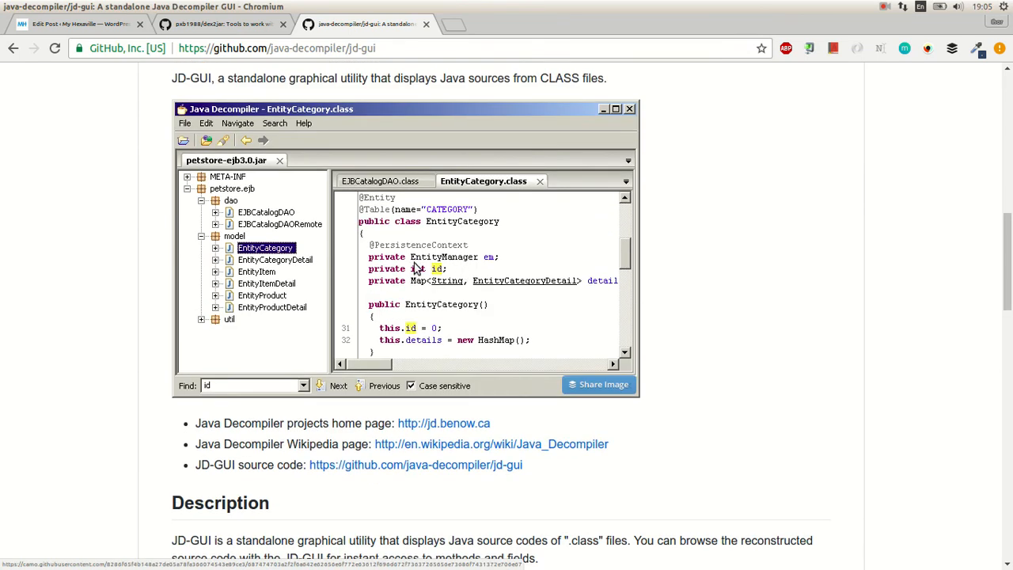
{"action": "mouse_move", "coordinate": [397, 326]}
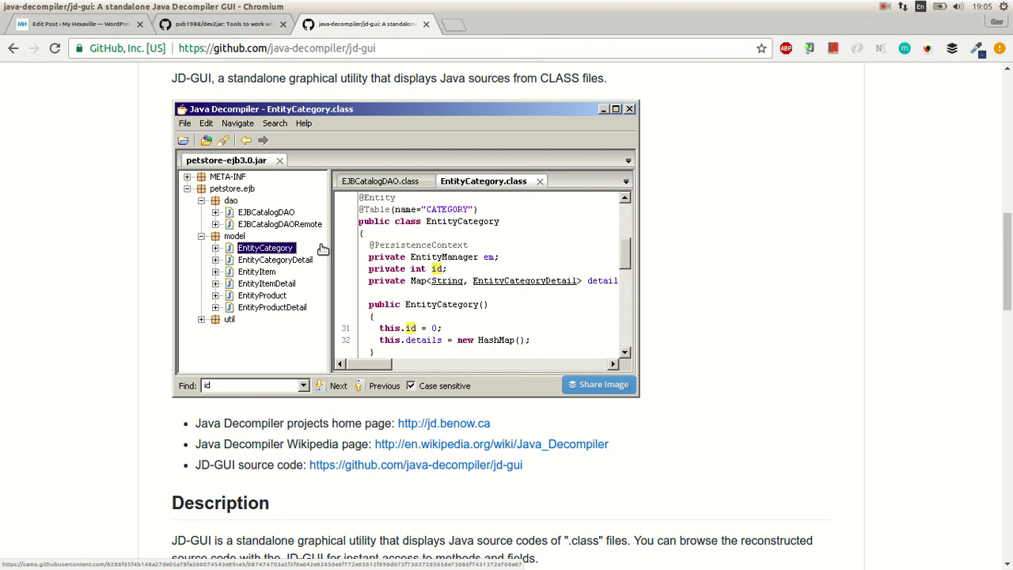
{"action": "mouse_move", "coordinate": [3, 340]}
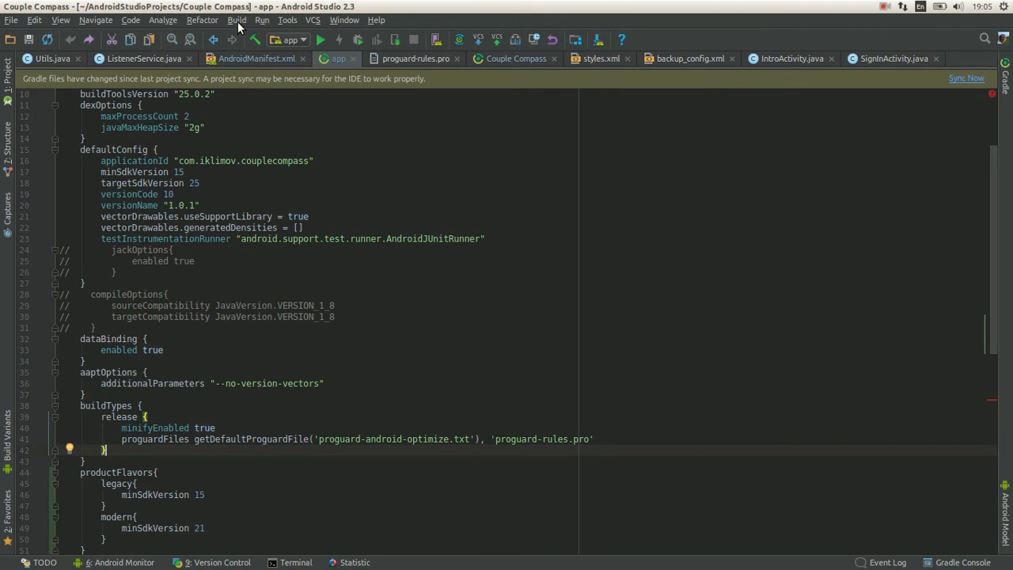
Review the -assumenosideeffects android.util.Log block in proguard-rules.pro
{"action": "left_click", "coordinate": [237, 19]}
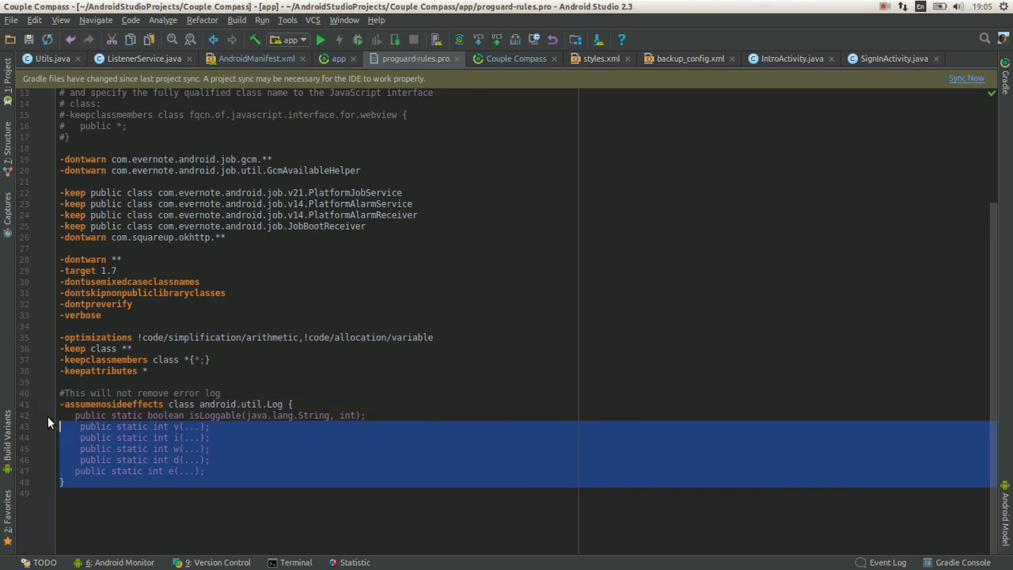
{"action": "left_click", "coordinate": [339, 58]}
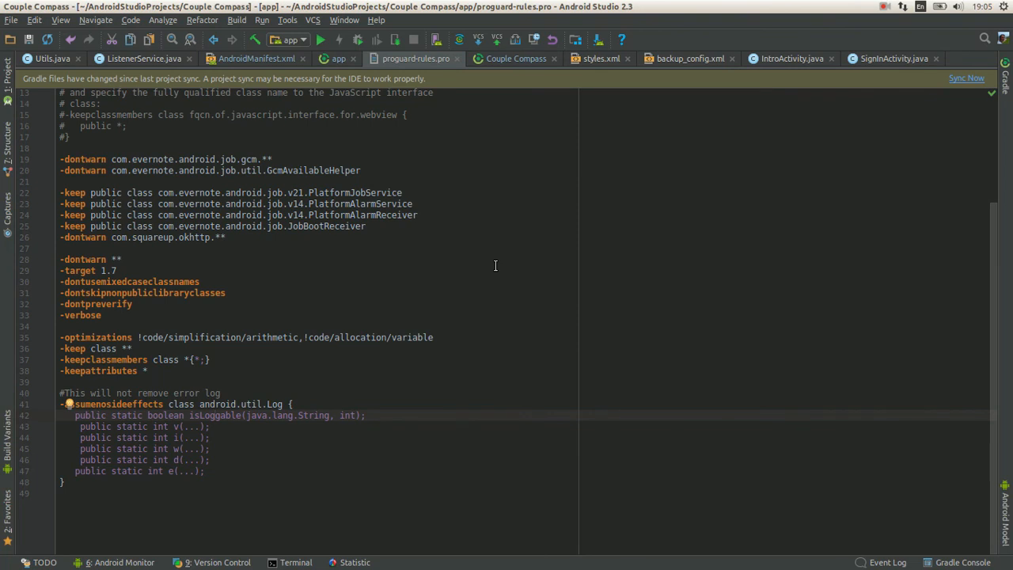
{"action": "mouse_move", "coordinate": [497, 252]}
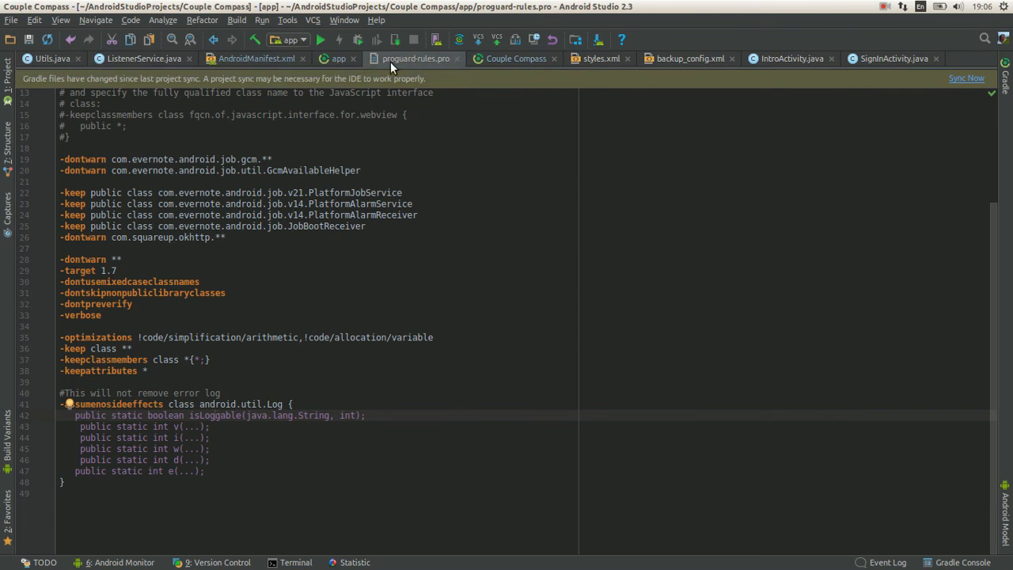
Check the Log calls in SigninActivity.java that the rule will strip
{"action": "left_click", "coordinate": [893, 57]}
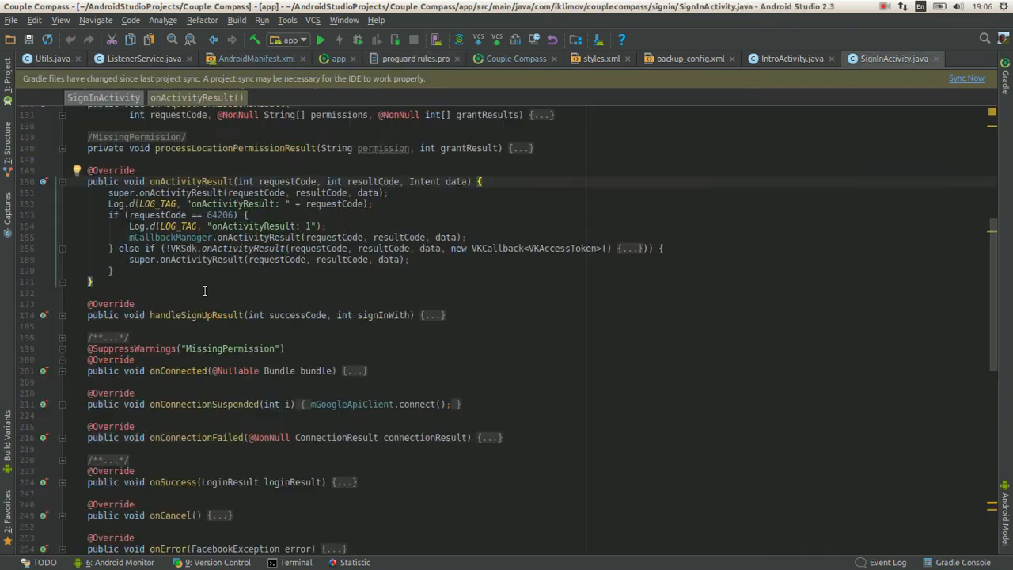
{"action": "scroll", "scroll_direction": "up", "scroll_amount": 3}
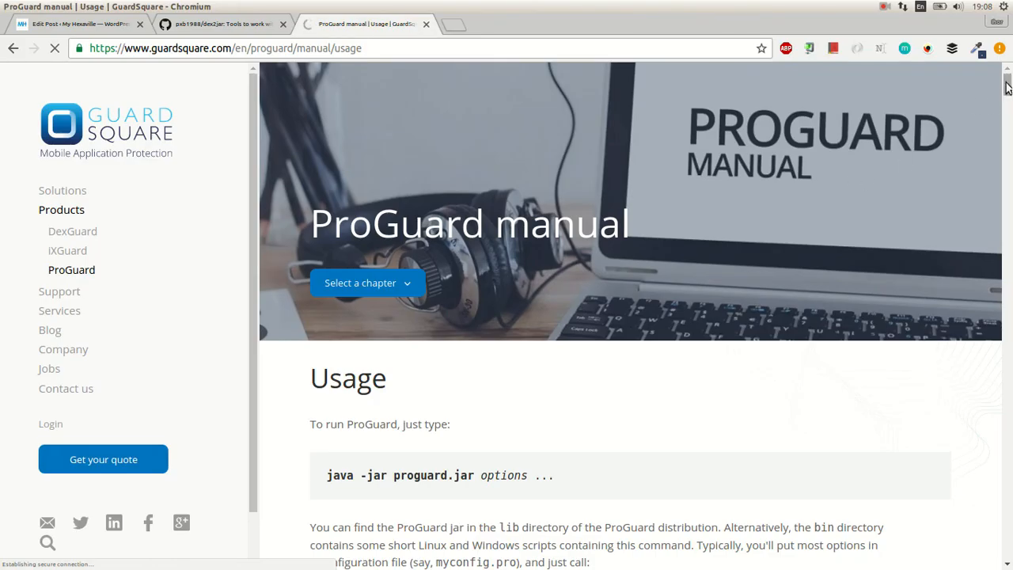
{"action": "scroll", "scroll_direction": "down", "scroll_amount": 3}
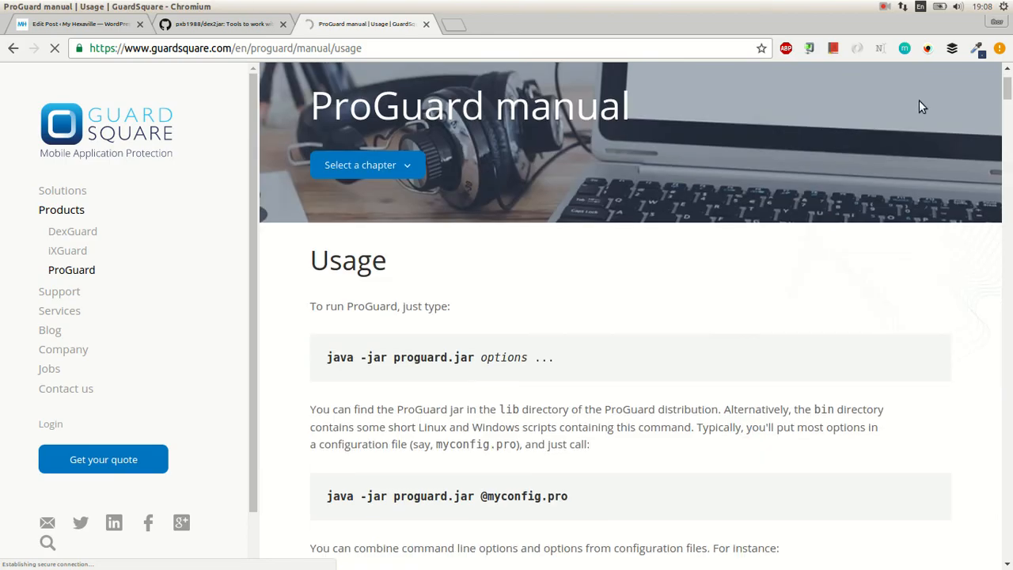